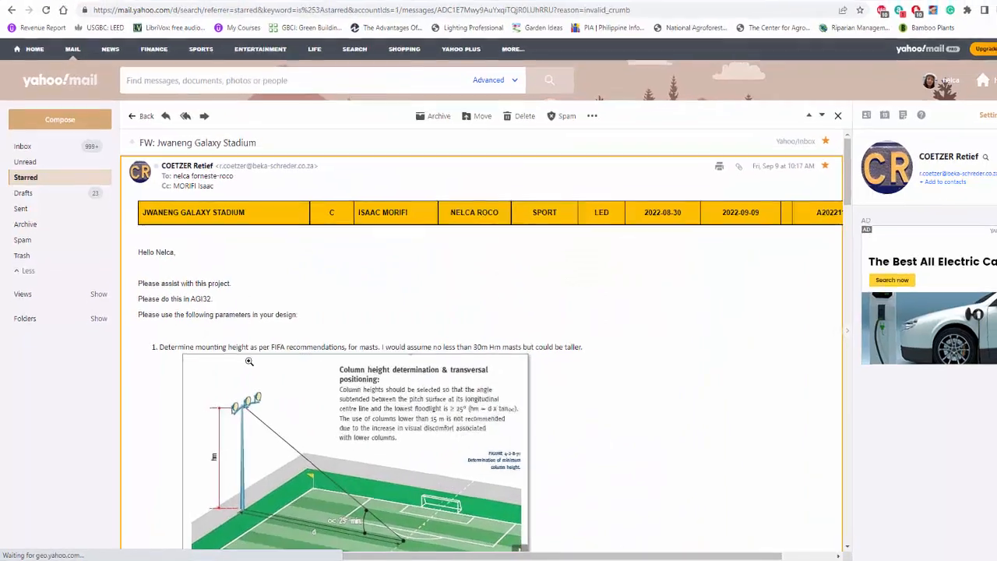
# - Scroll down the column-height diagram to the 25° angle measured from the pitch centre
pyautogui.scroll(-3)
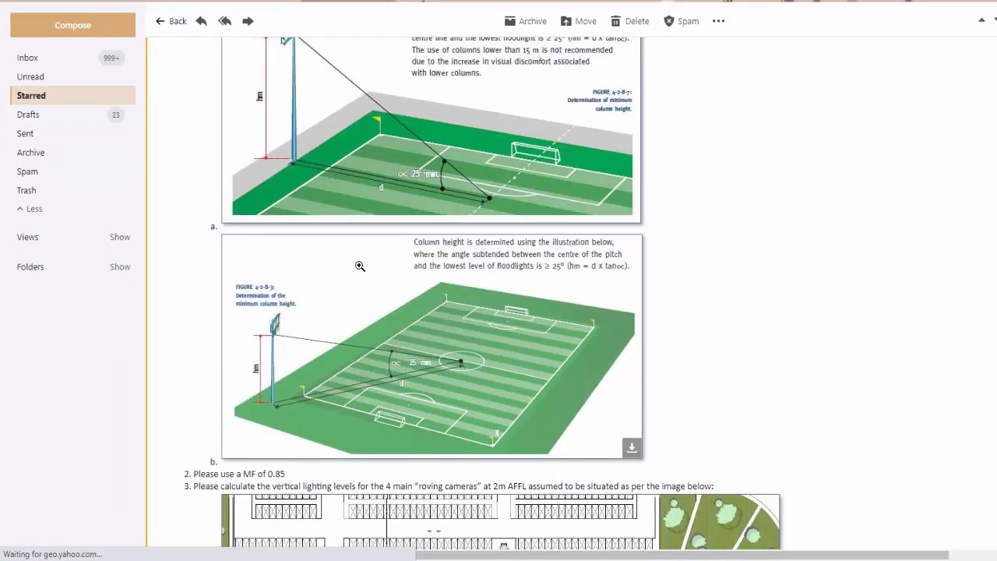
pyautogui.scroll(-3)
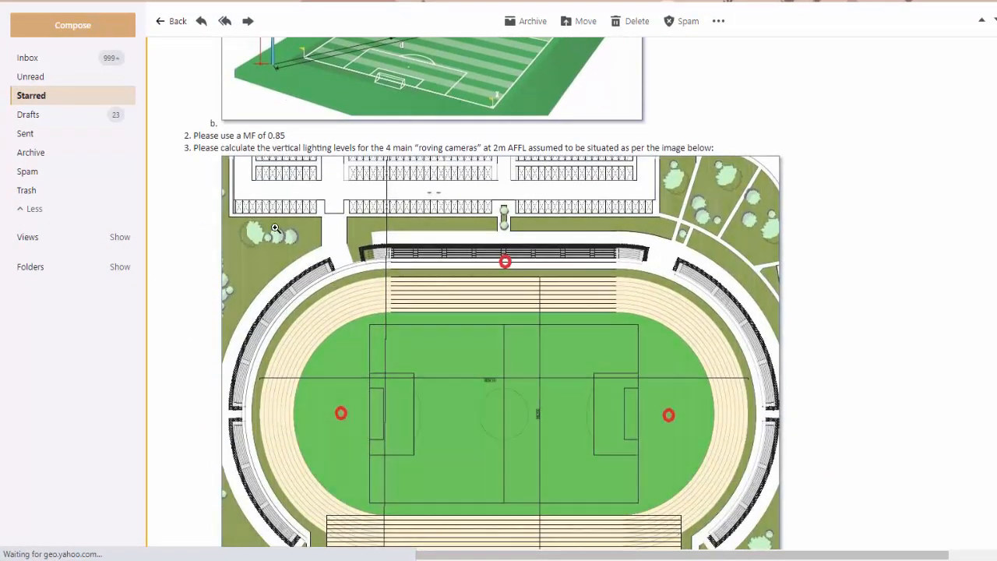
pyautogui.scroll(-3)
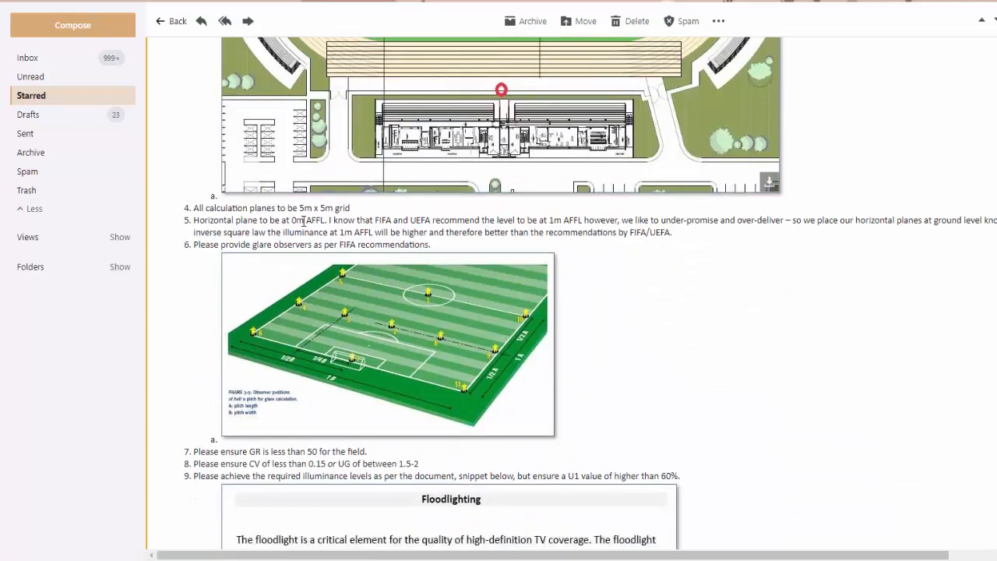
pyautogui.scroll(-3)
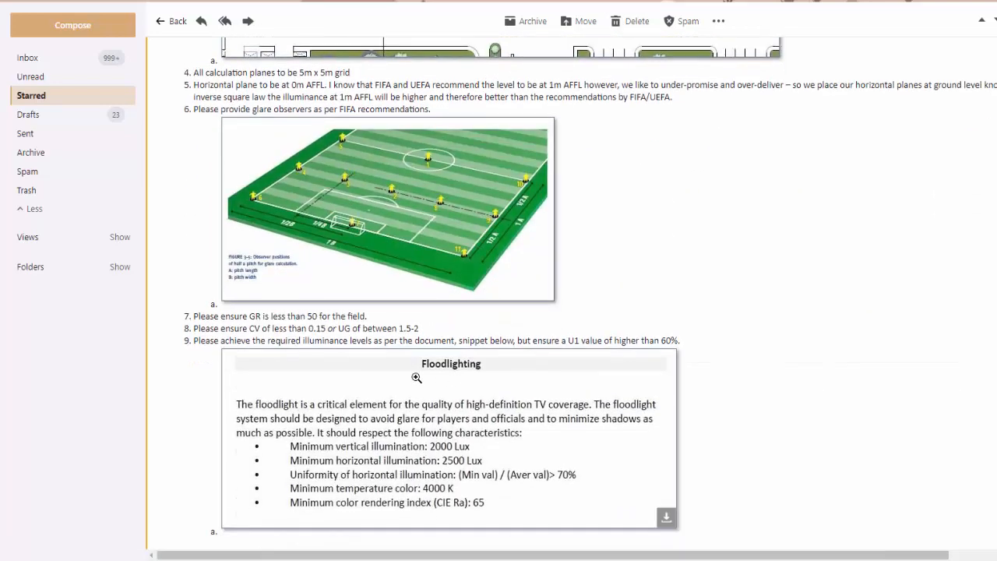
pyautogui.moveTo(589, 381)
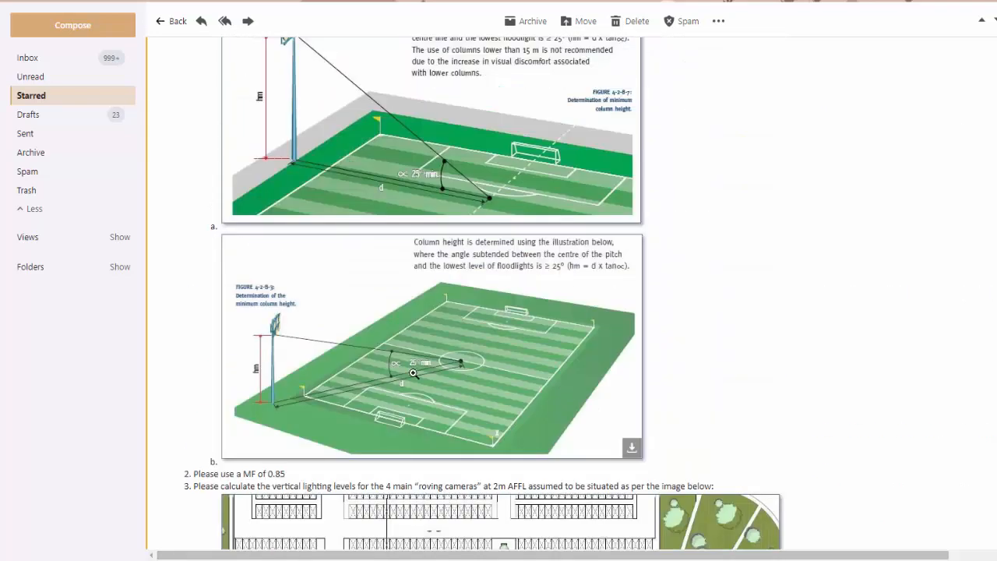
pyautogui.moveTo(282, 371)
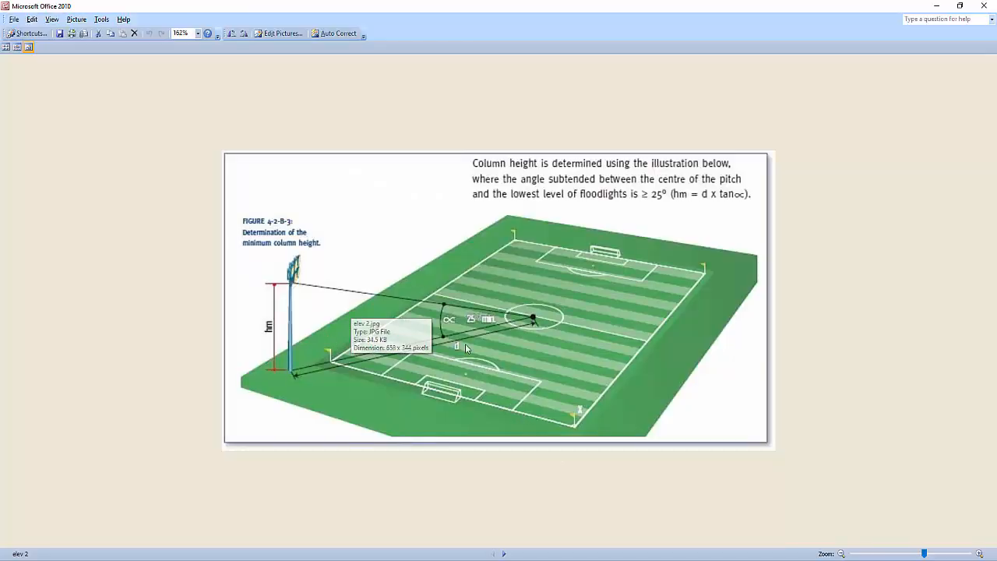
pyautogui.moveTo(389, 326)
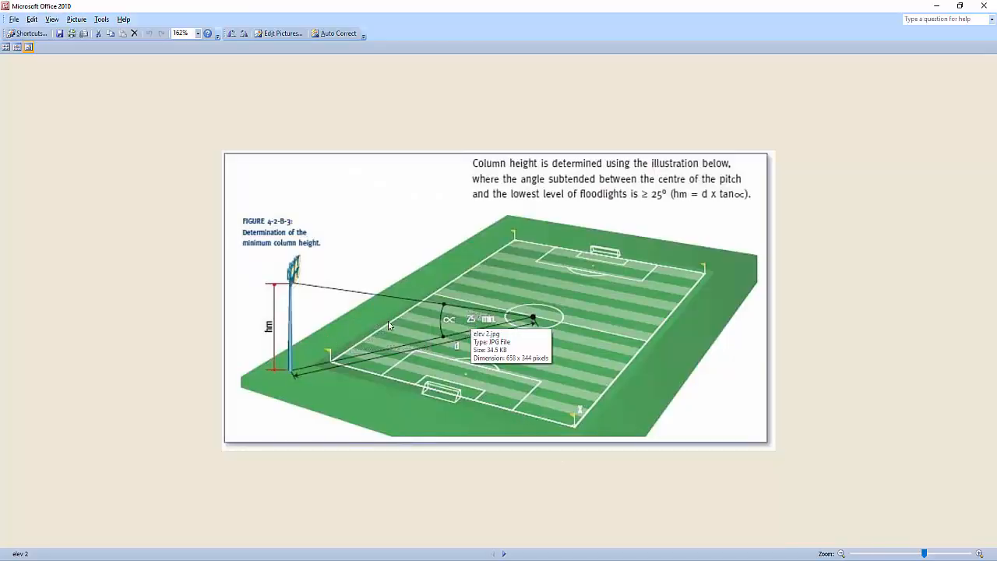
pyautogui.moveTo(293, 386)
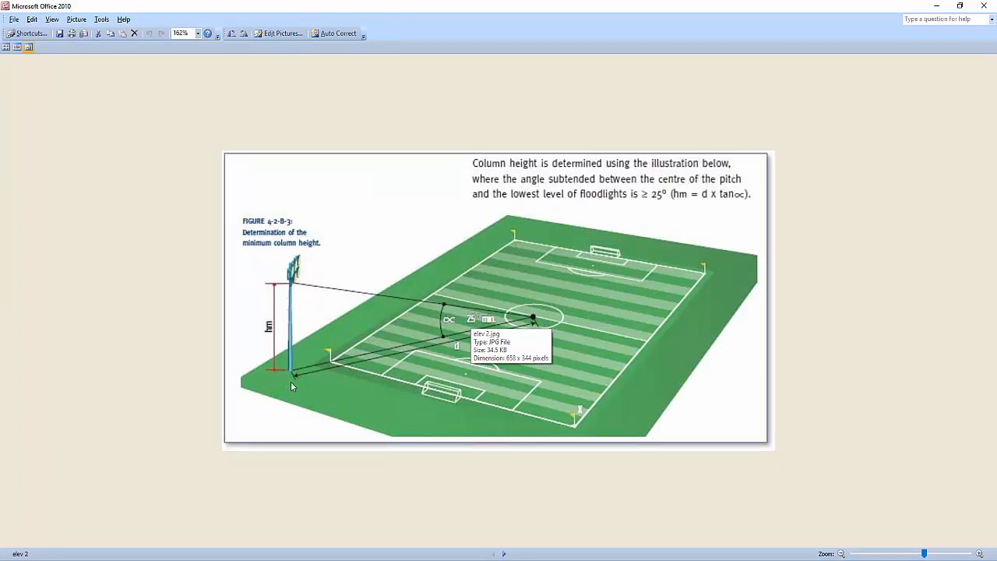
pyautogui.moveTo(466, 352)
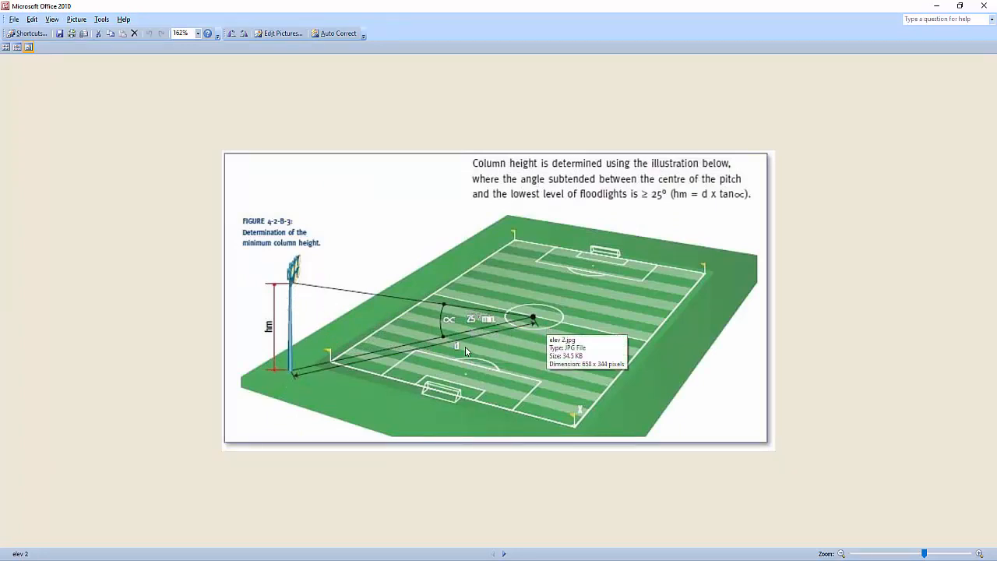
pyautogui.moveTo(393, 343)
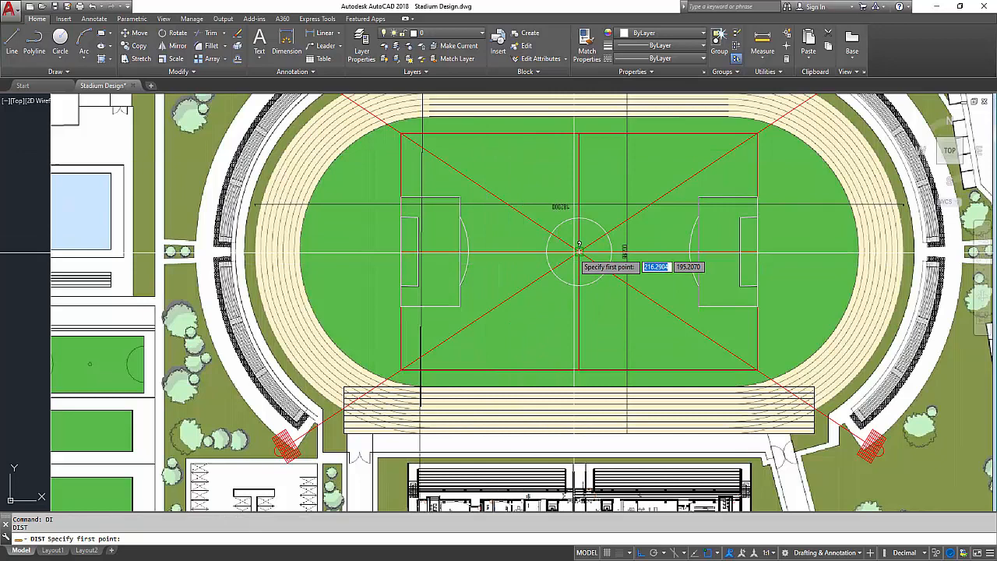
# - Pick the pitch centre spot as the DIST start point, cancel with Esc, and zoom toward the corner mast
pyautogui.click(580, 248)
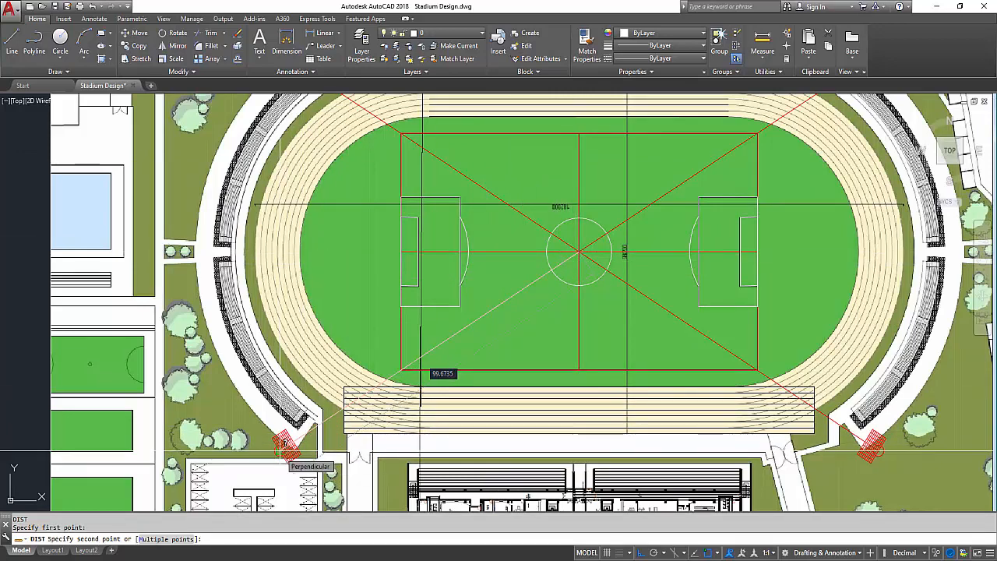
pyautogui.press('Escape')
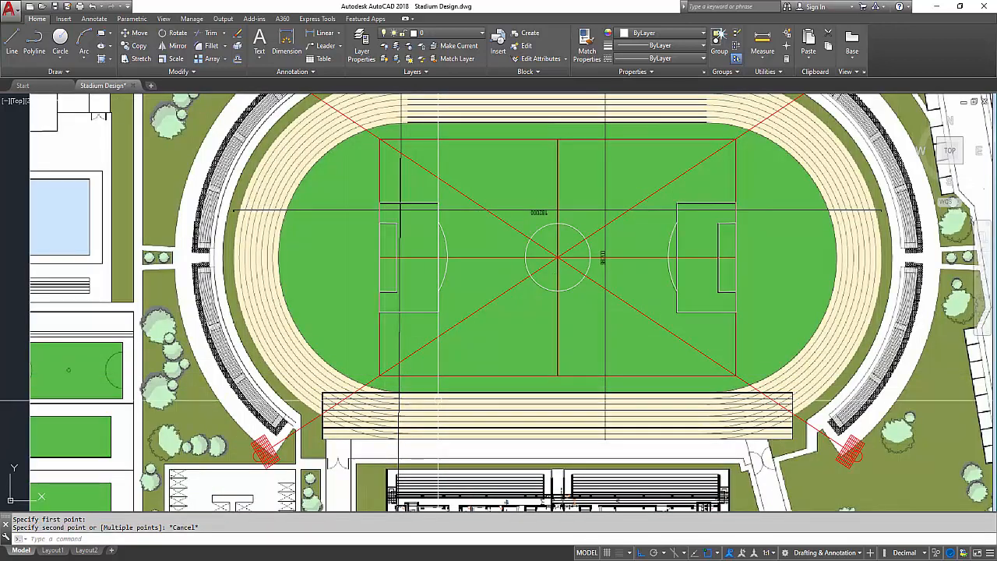
pyautogui.moveTo(440, 357)
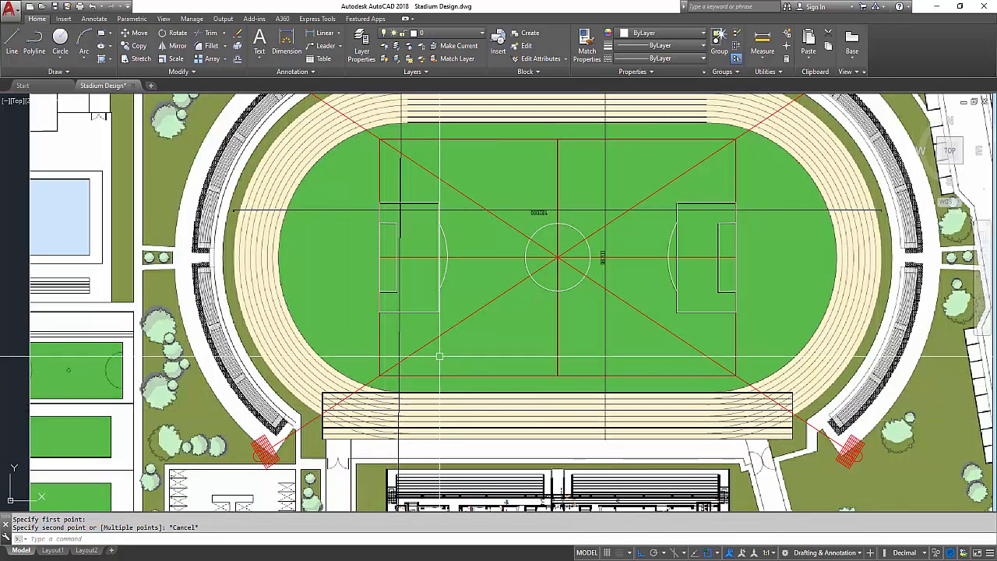
pyautogui.moveTo(517, 392)
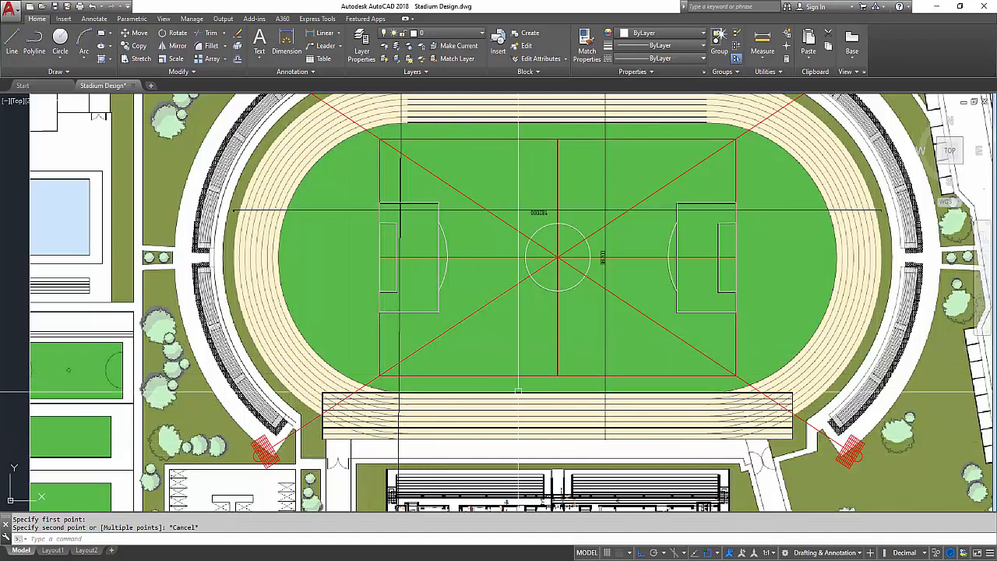
pyautogui.scroll(-3)
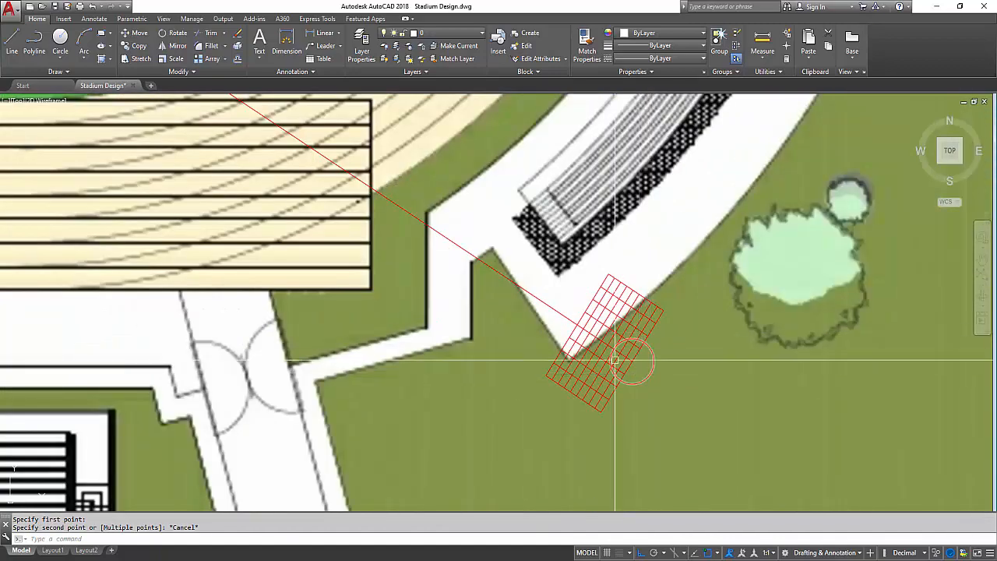
pyautogui.scroll(-3)
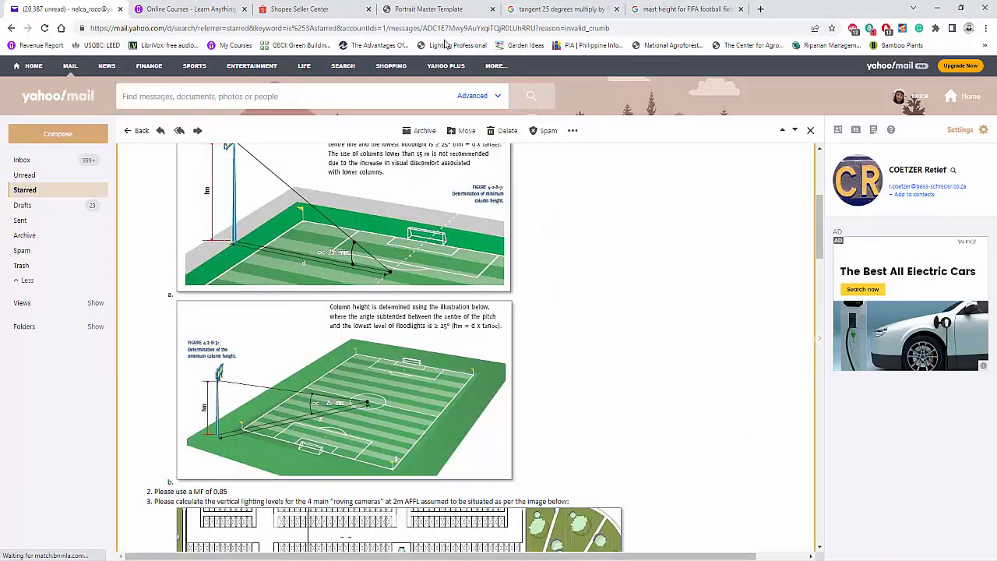
# - Read Google's result for tan 25° × 99.67 (≈46.48), then return to the FIFA mast height results
pyautogui.click(561, 10)
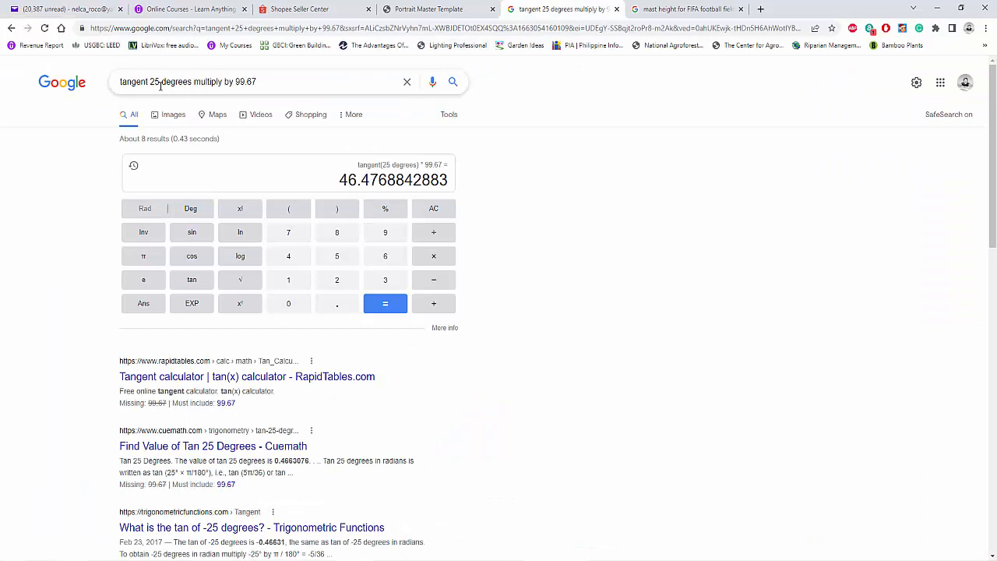
pyautogui.moveTo(279, 81)
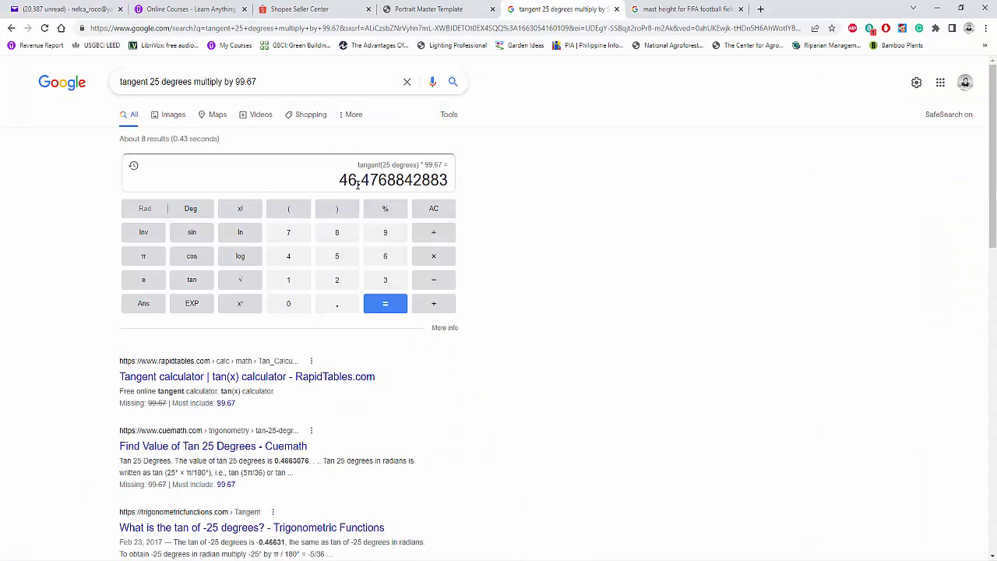
pyautogui.moveTo(474, 212)
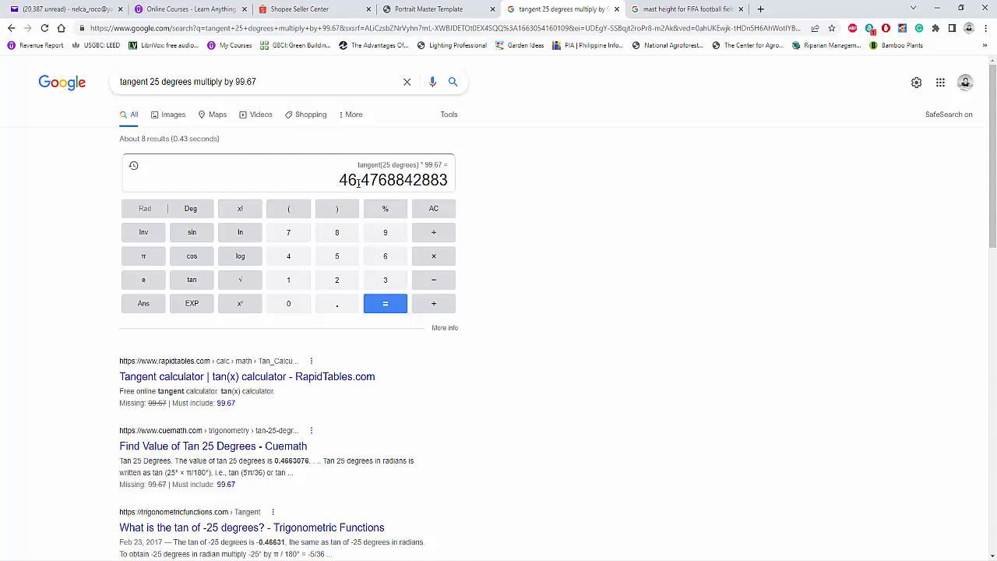
pyautogui.moveTo(568, 224)
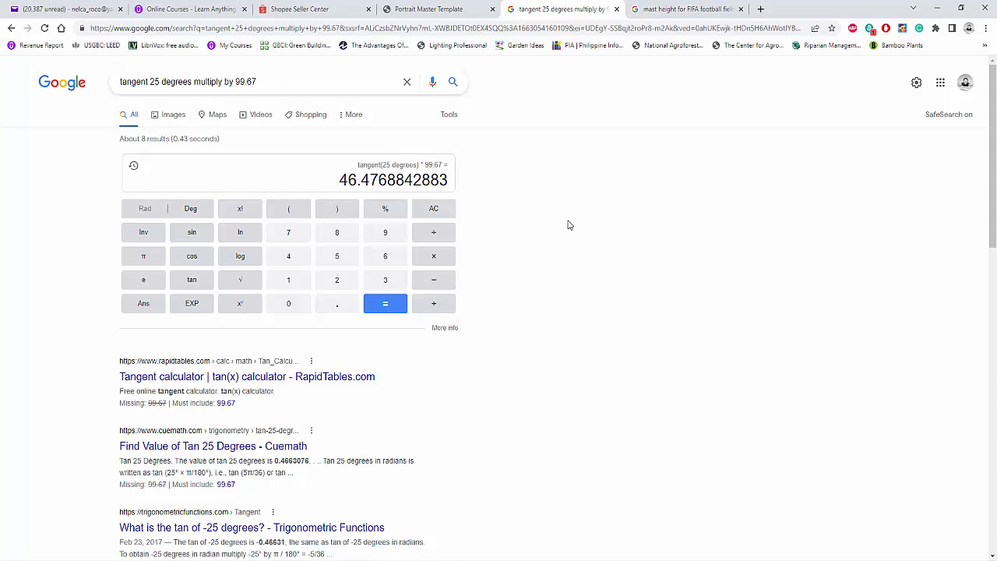
pyautogui.moveTo(554, 240)
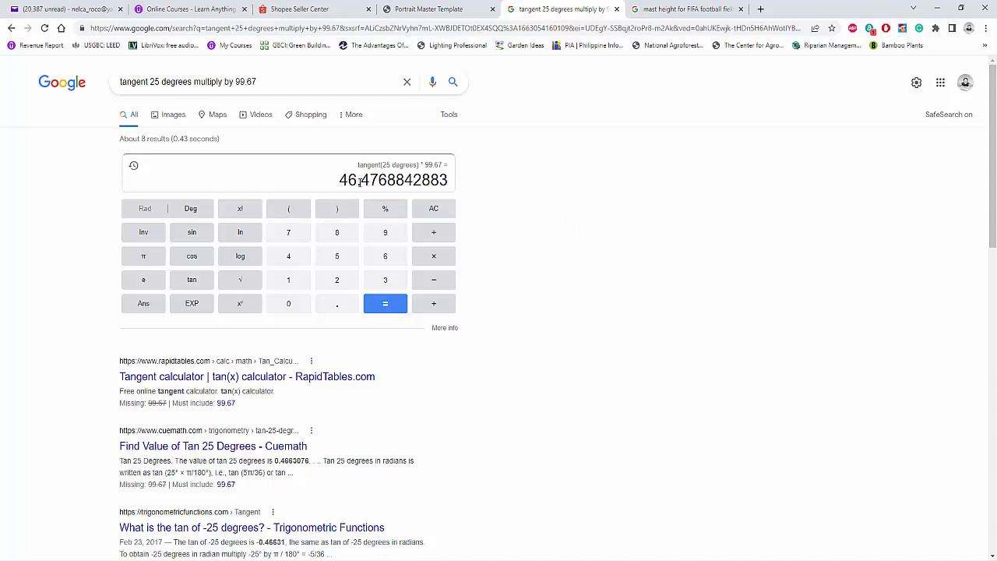
pyautogui.moveTo(525, 335)
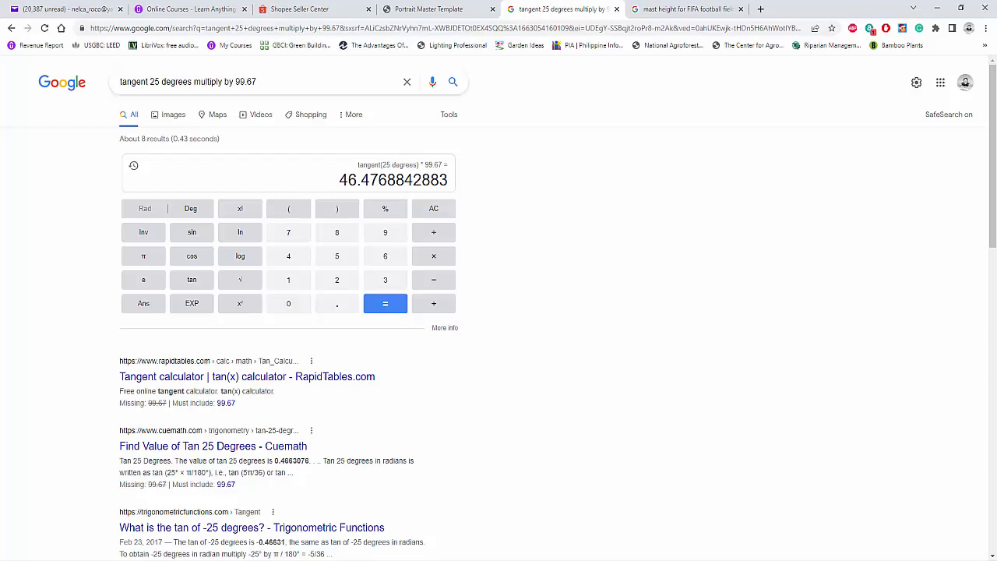
pyautogui.click(674, 10)
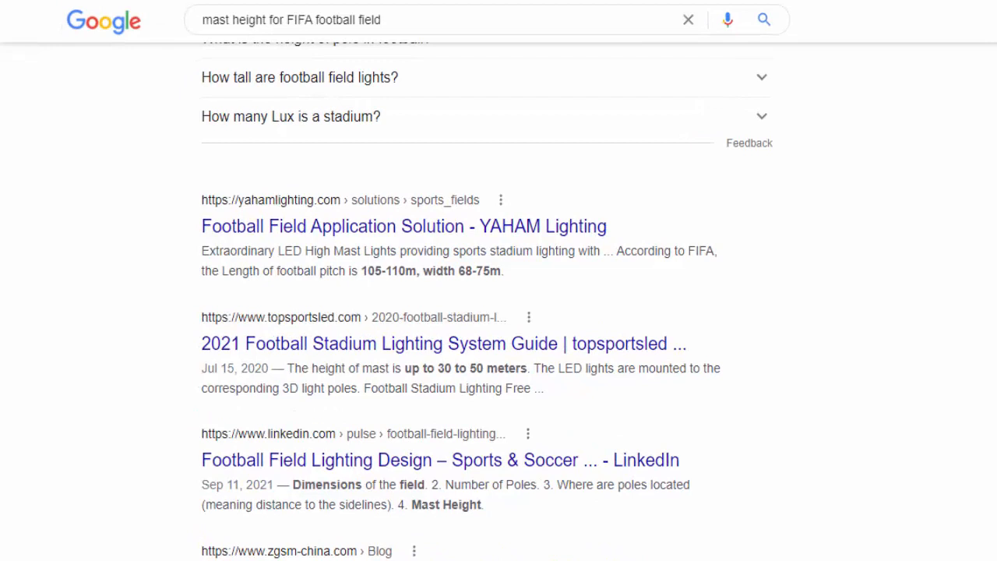
pyautogui.moveTo(445, 387)
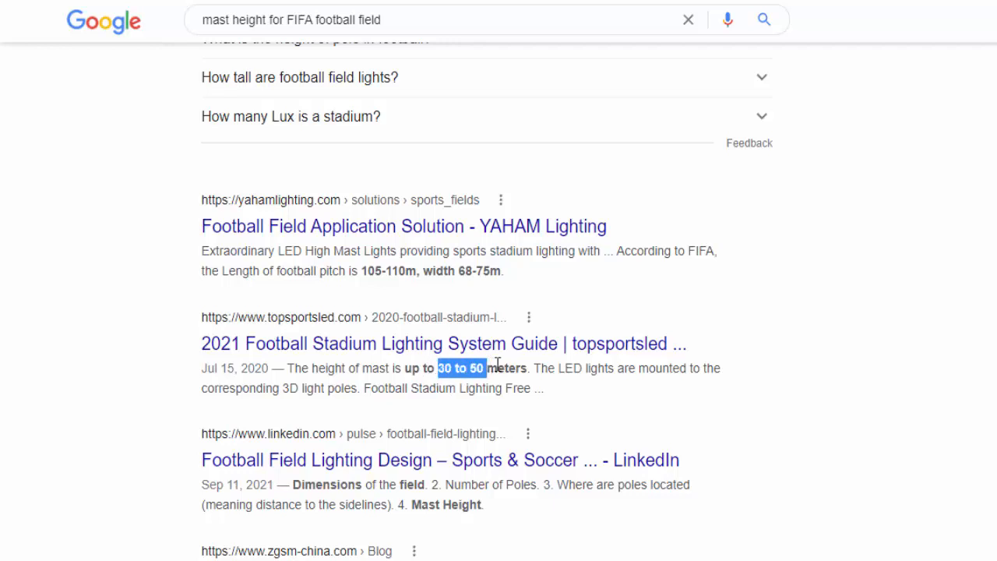
# - Highlight the '30 to 50' metre mast height in the topsportsled search snippet
pyautogui.moveTo(439, 367); pyautogui.dragTo(527, 368)
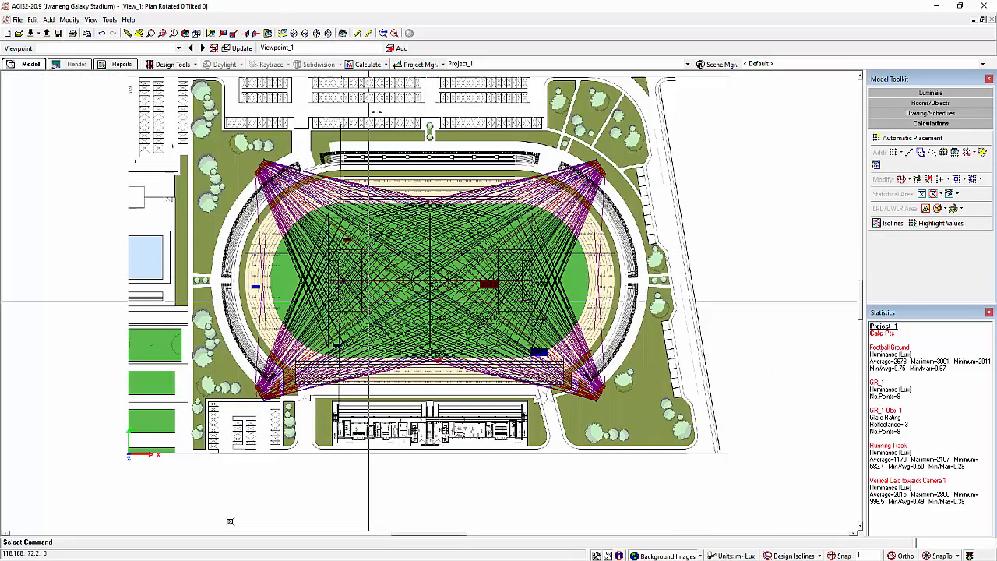
# - Zoom into the top-left corner mast and select its luminaires
pyautogui.scroll(3)
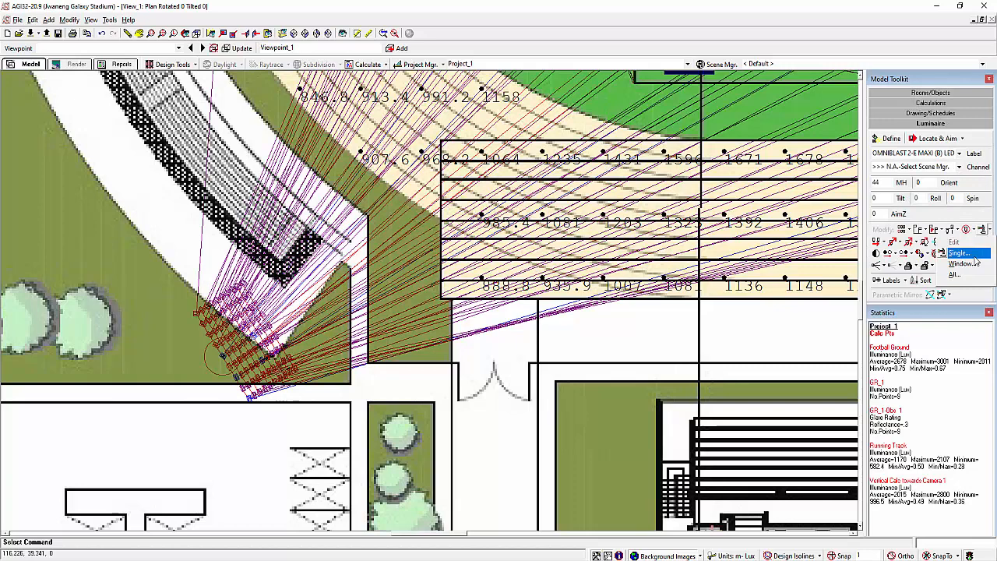
pyautogui.click(963, 263)
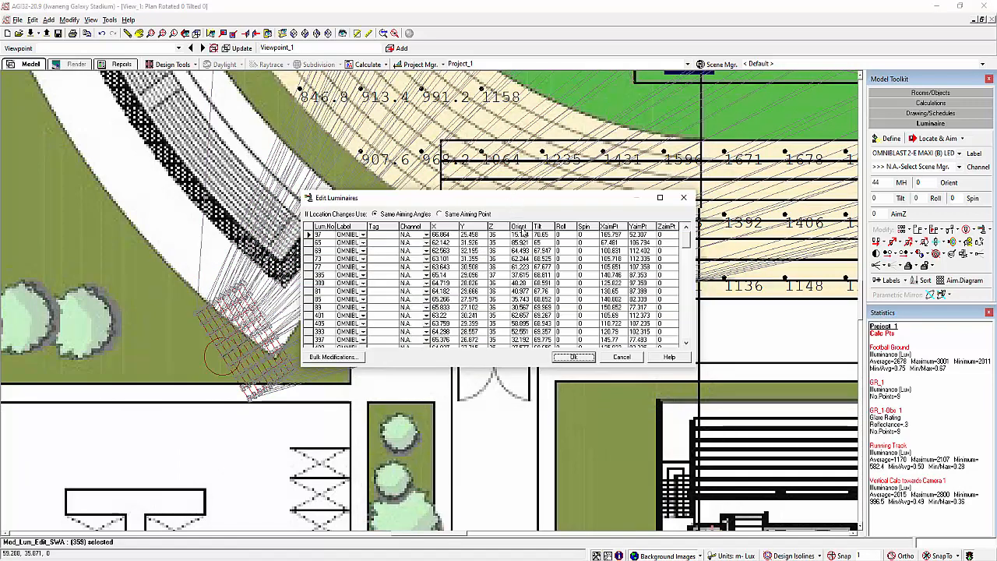
# - Scroll the Edit Luminaires table checking Z mounting heights between 35 and 37
pyautogui.scroll(-3)
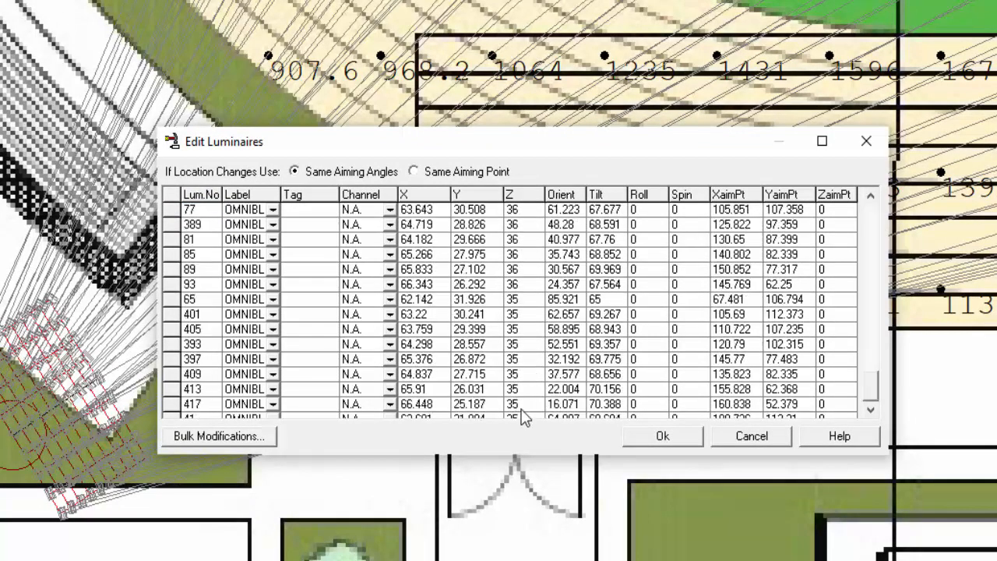
pyautogui.scroll(-3)
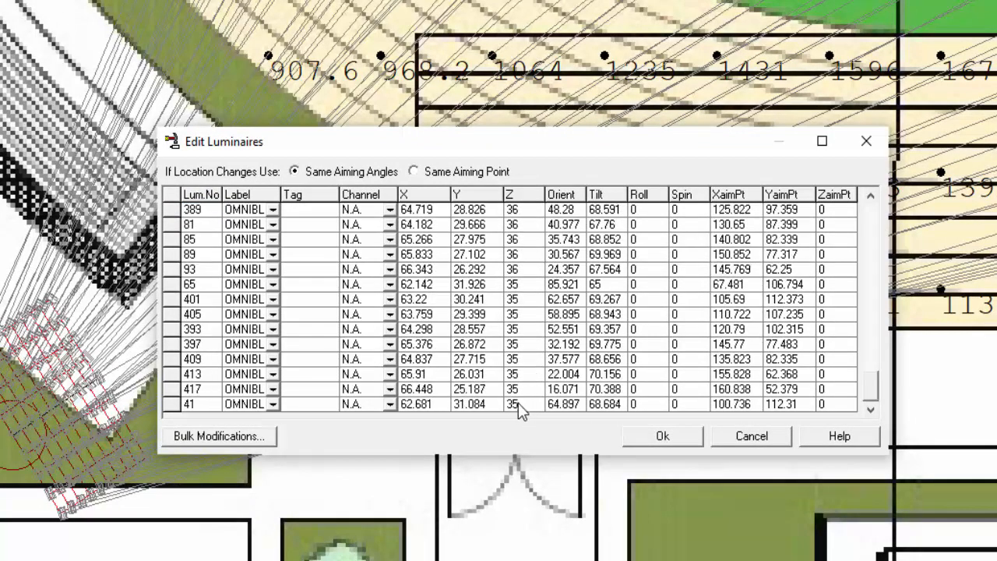
pyautogui.scroll(3)
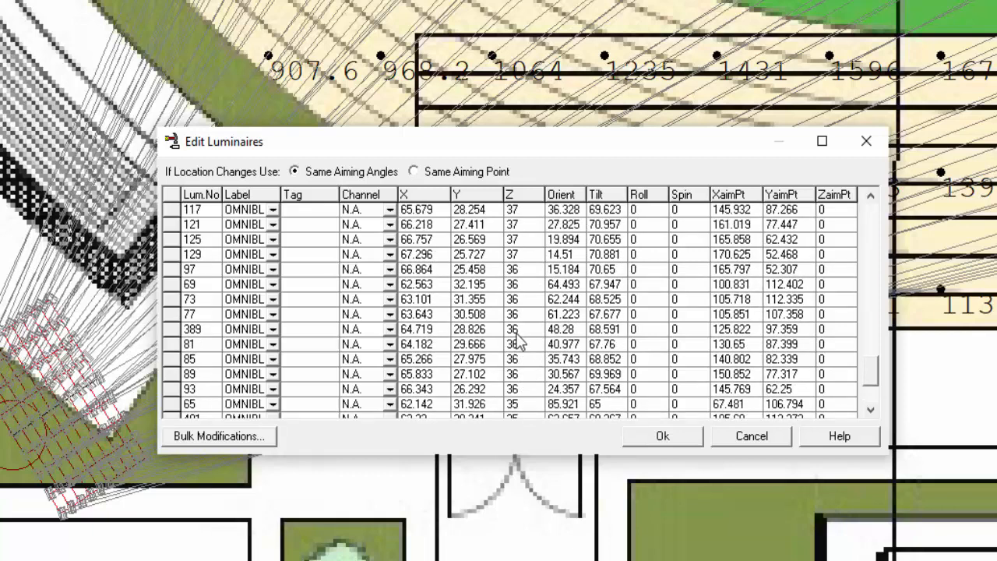
pyautogui.scroll(-3)
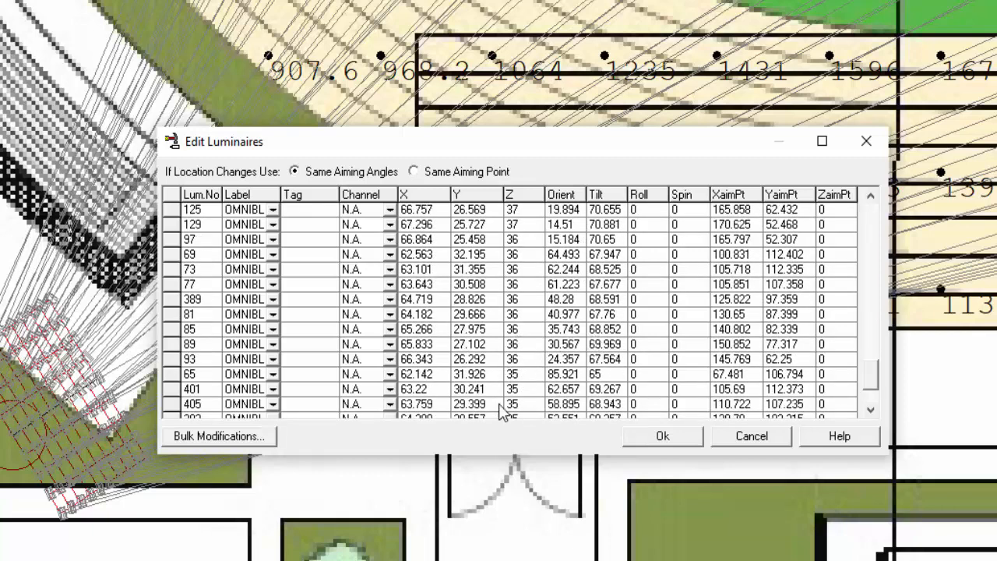
pyautogui.moveTo(829, 303)
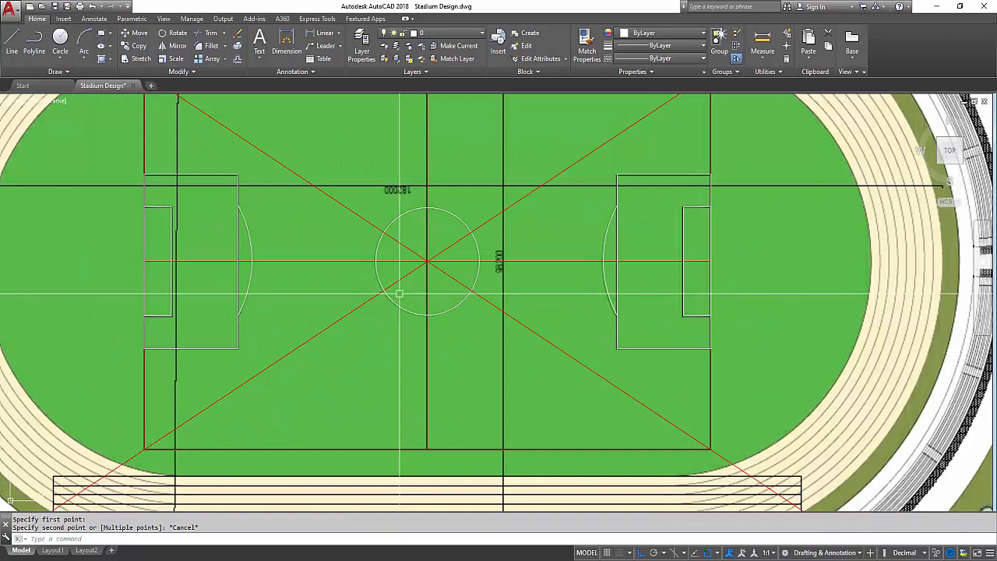
# - Zoom the stadium plan to frame the centre spot and the lower-left mast for measuring
pyautogui.scroll(-3)
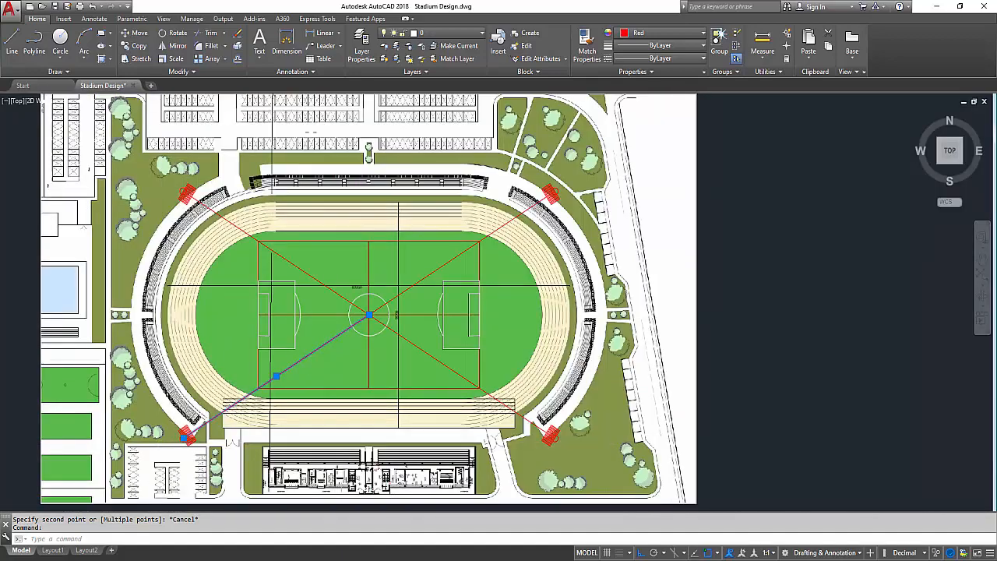
pyautogui.scroll(-3)
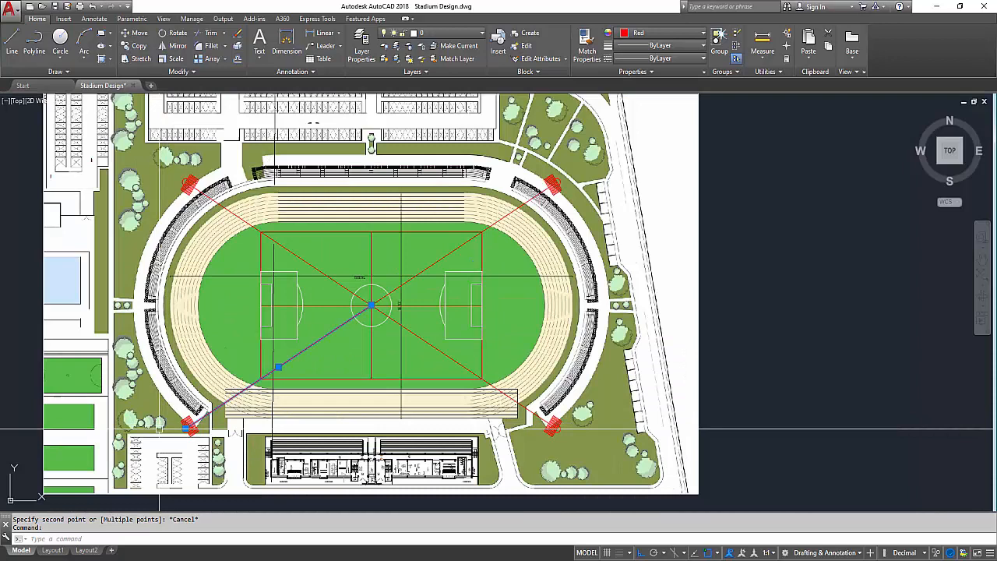
pyautogui.scroll(3)
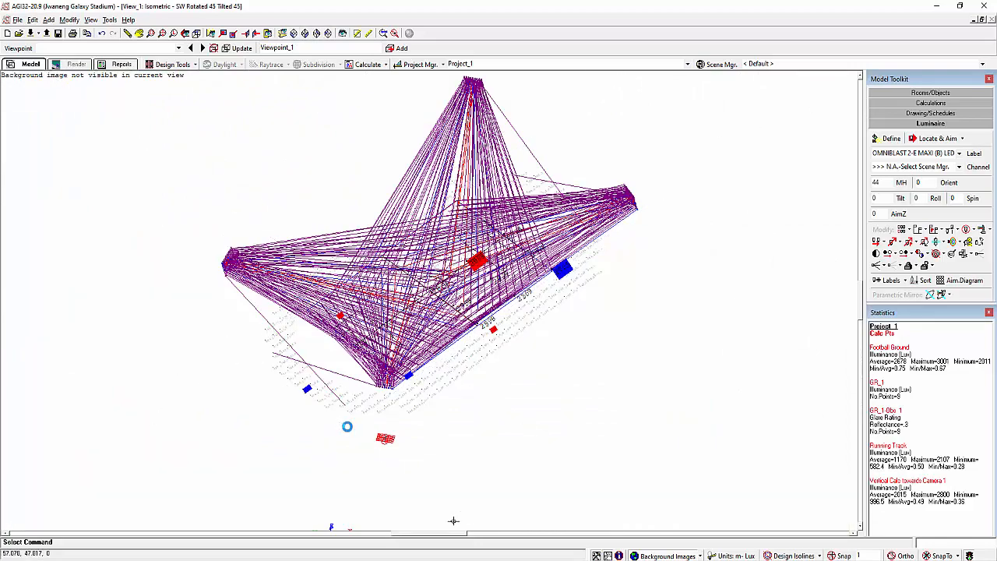
# - Zoom the SW isometric view to inspect the luminaire aiming lines from the masts
pyautogui.scroll(3)
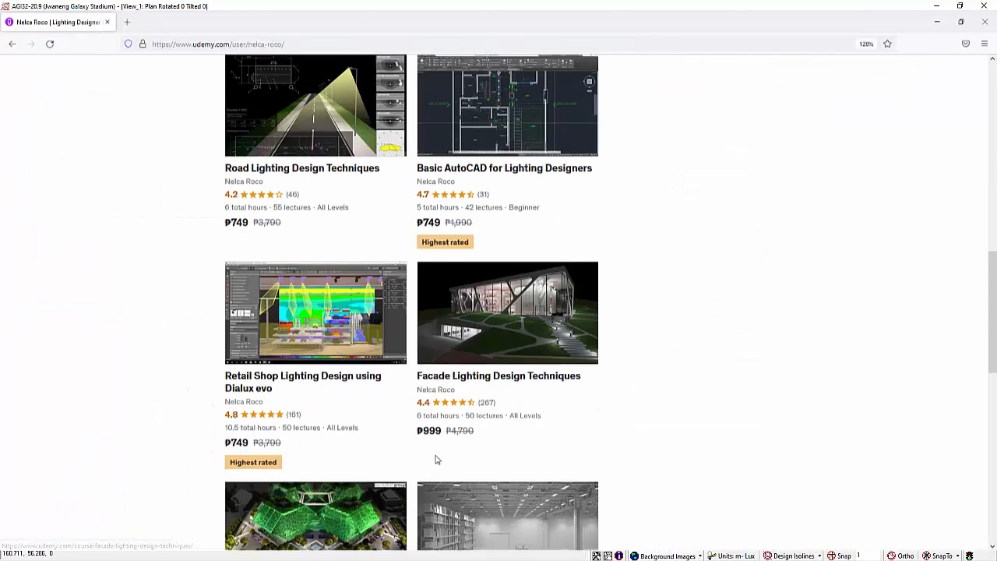
# - Go to page 2 of the instructor's Udemy courses and scroll to Football Lighting Design with Camera using Dialux
pyautogui.scroll(3)
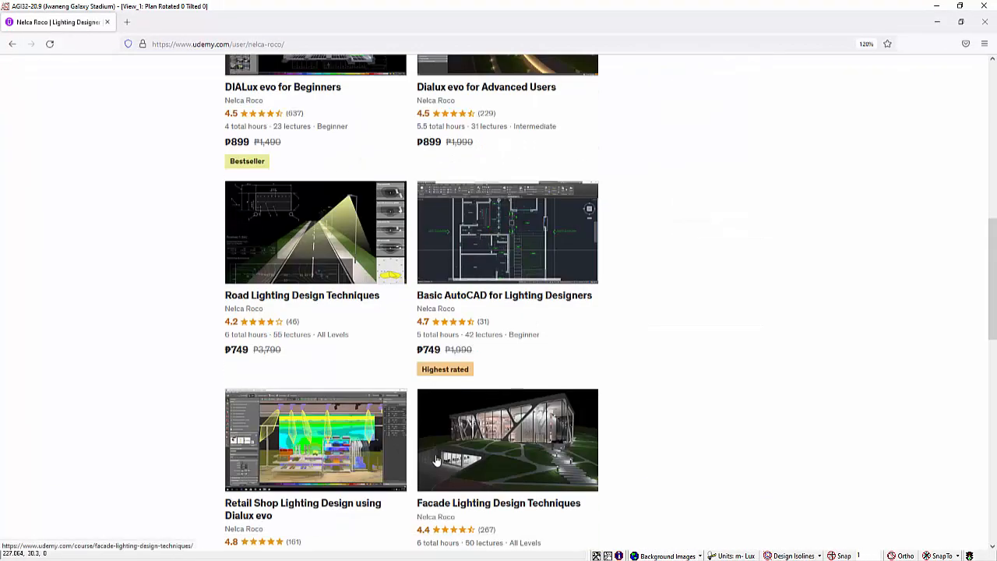
pyautogui.scroll(-3)
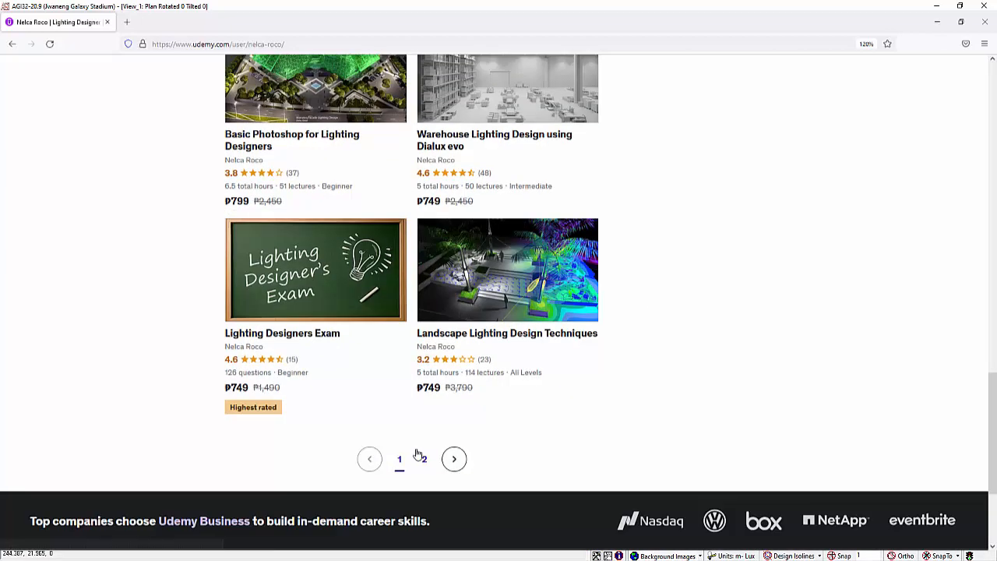
pyautogui.click(423, 459)
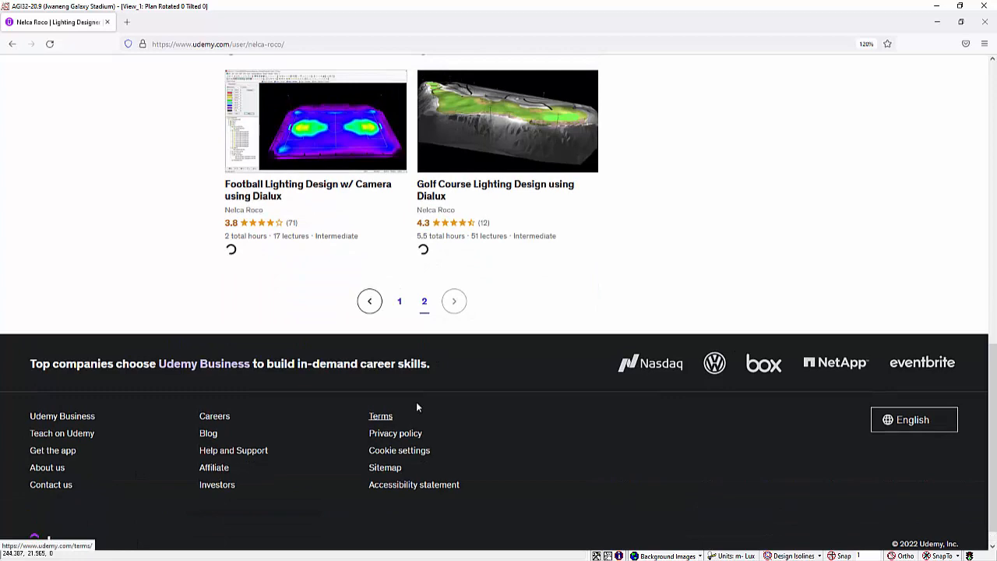
pyautogui.scroll(3)
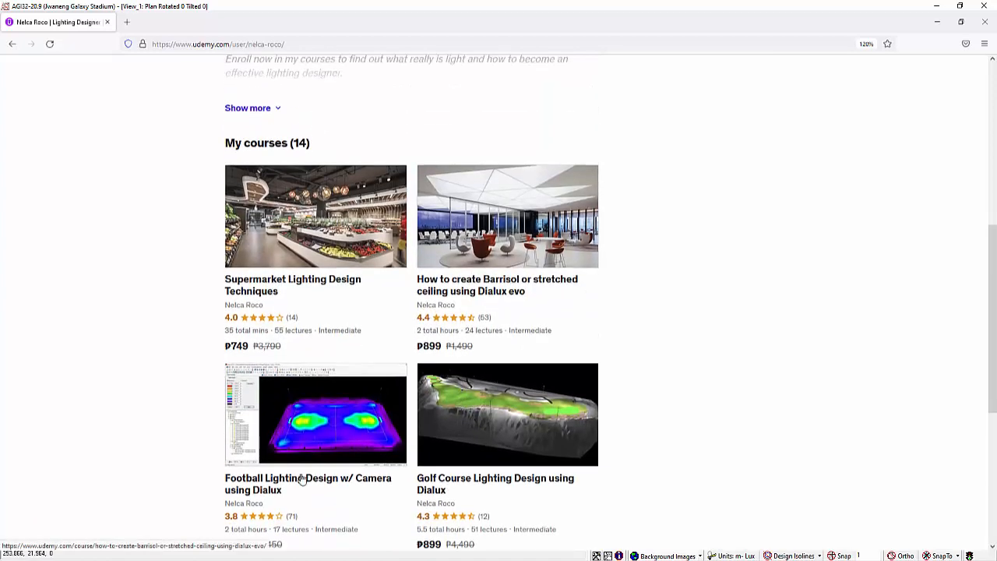
pyautogui.scroll(-3)
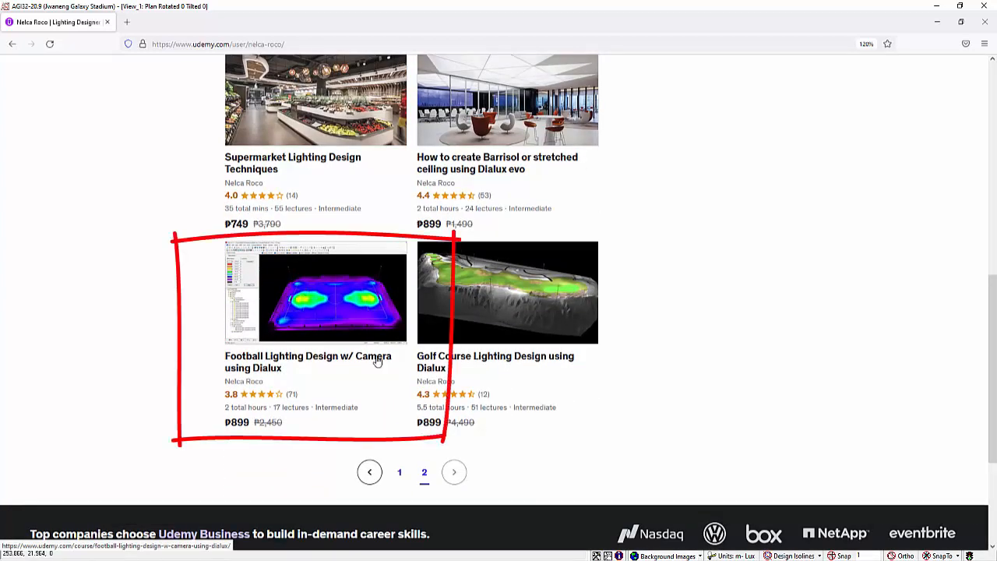
pyautogui.moveTo(314, 305)
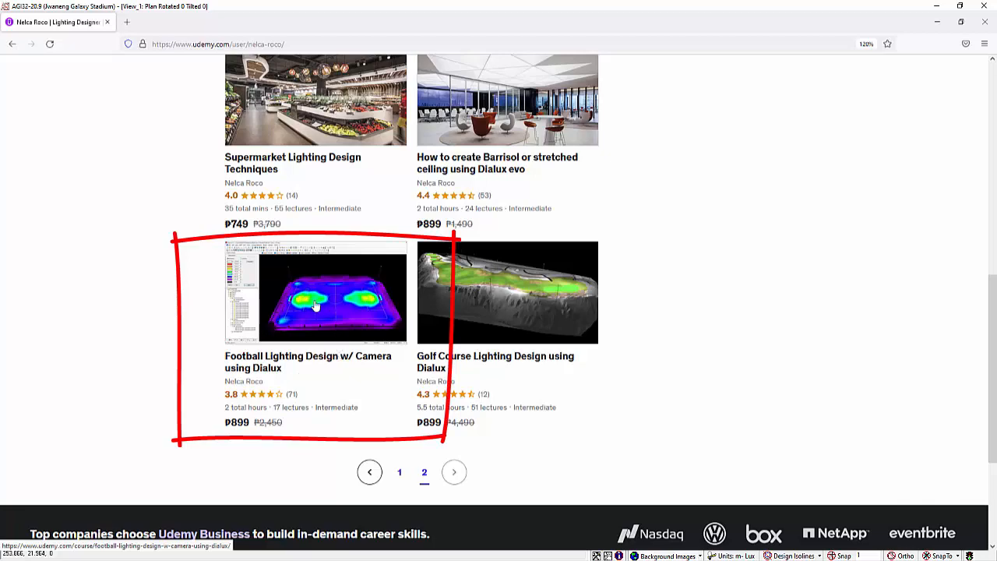